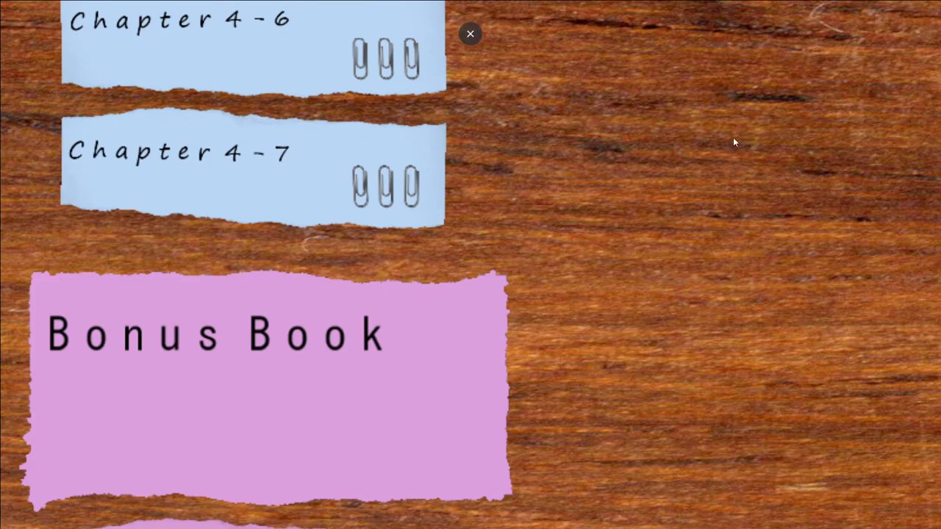
Scroll to the Bonus Book section and start Chapter B-1
scroll("down", 3)
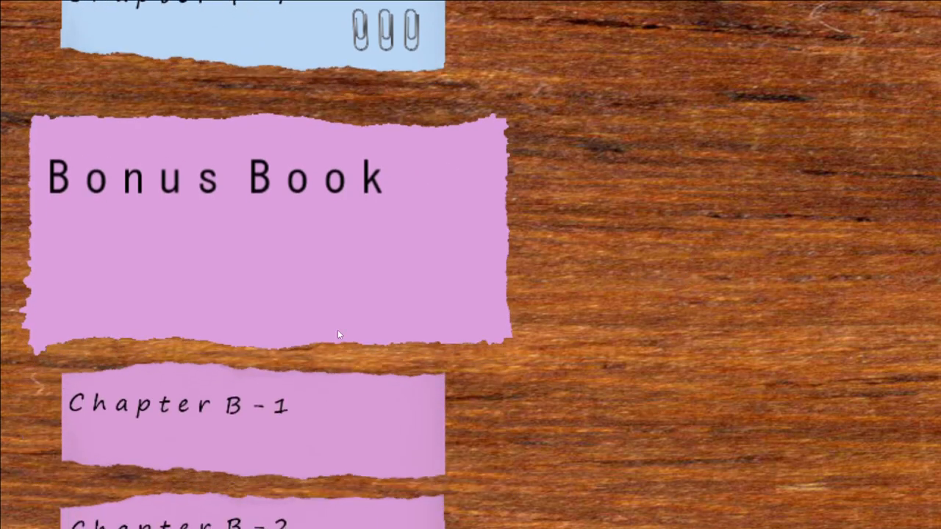
left_click(180, 404)
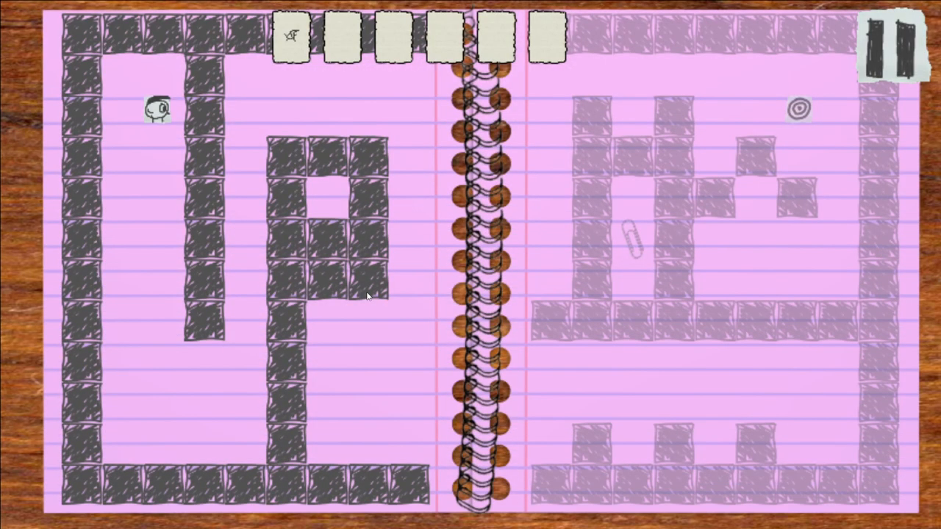
mouse_move(382, 292)
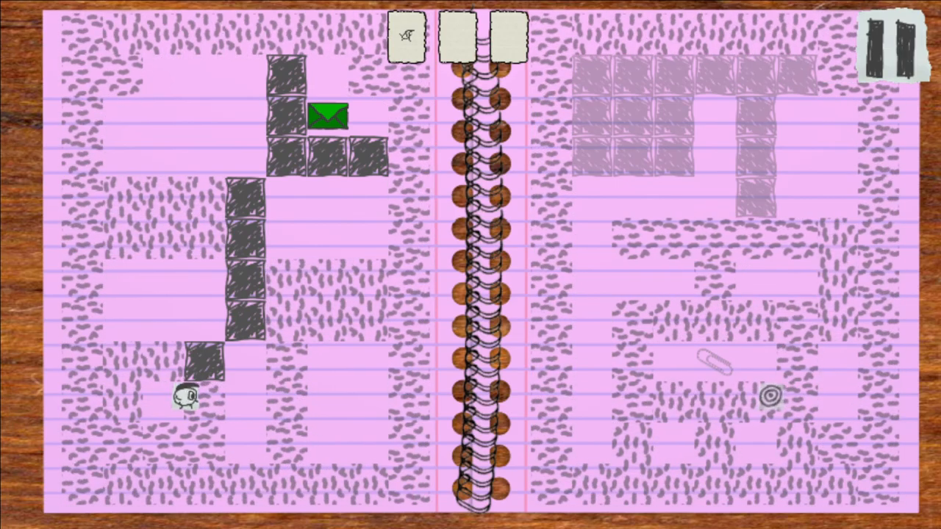
Walk the character around the scribbled walls to the spiral target on the right page
key("Left")
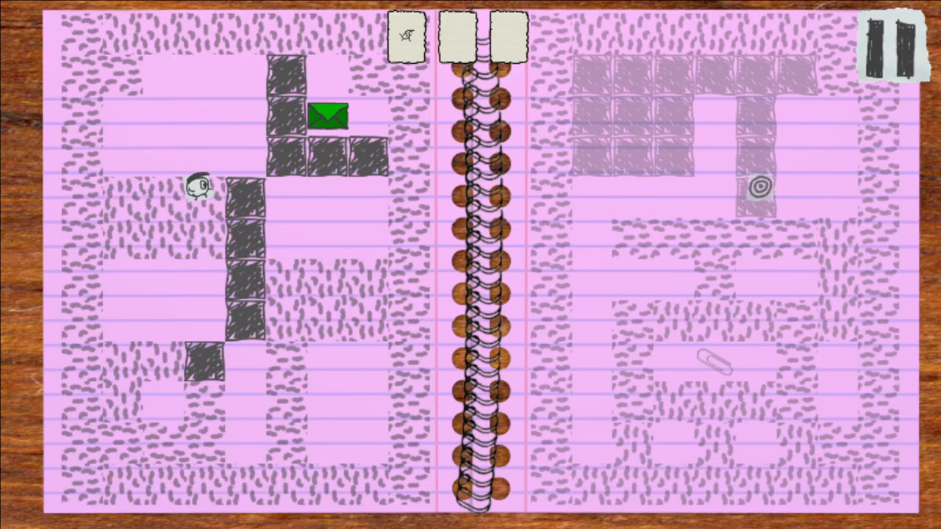
key("Up")
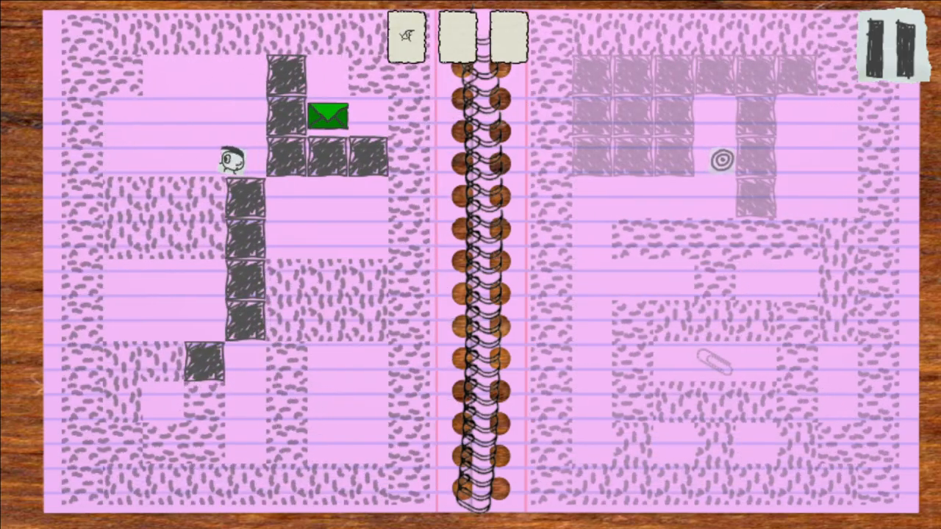
key("Left")
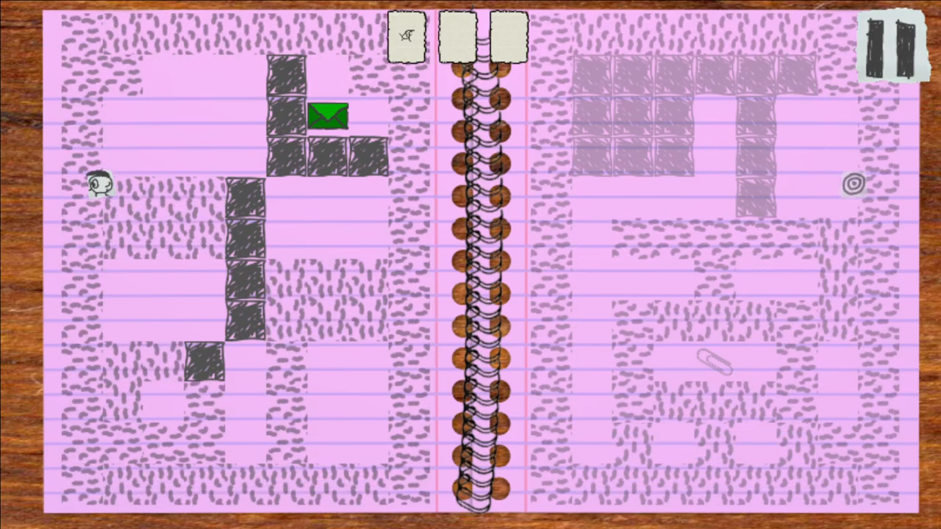
key("Down")
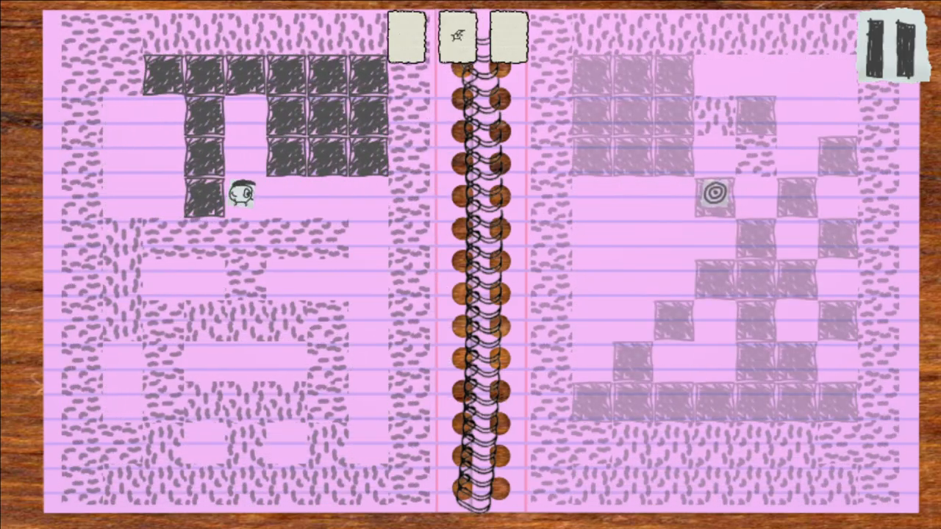
Move the character right to finish the last Chapter B-2 puzzle
key("Right")
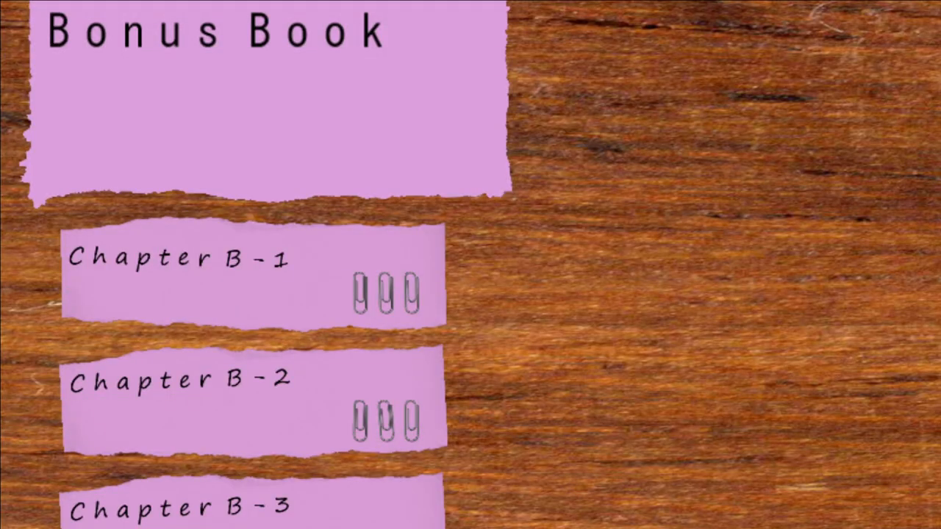
Scroll down the Bonus Book chapter list toward Chapter B-3
scroll("down", 3)
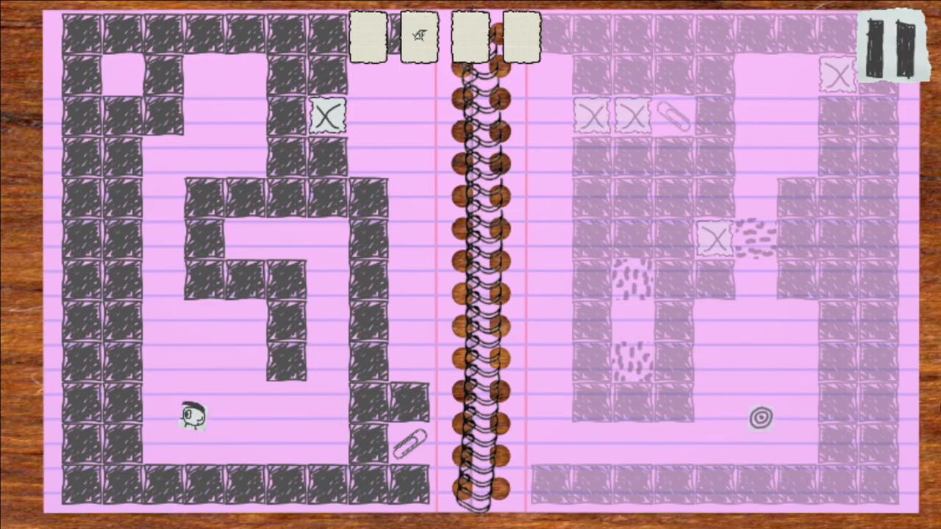
Steer the character up and down through the mazes across all four pages
key("up")
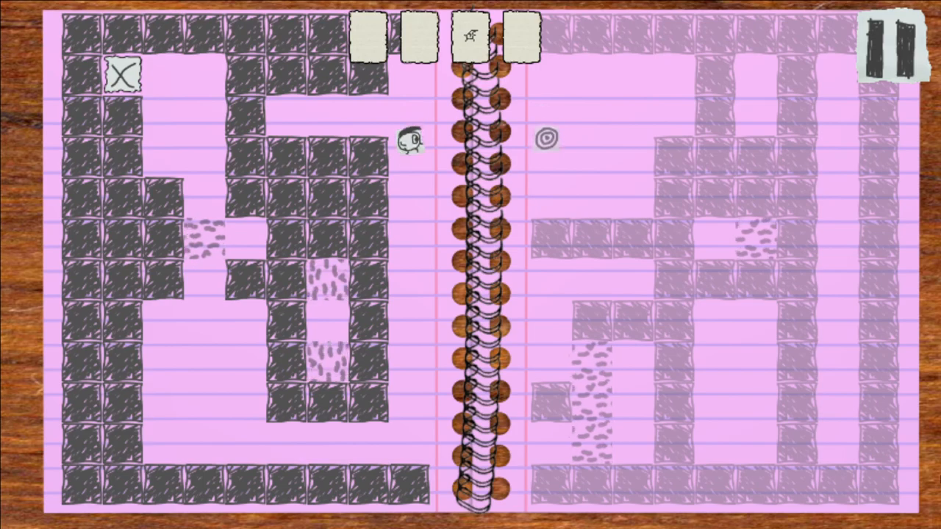
key("Down")
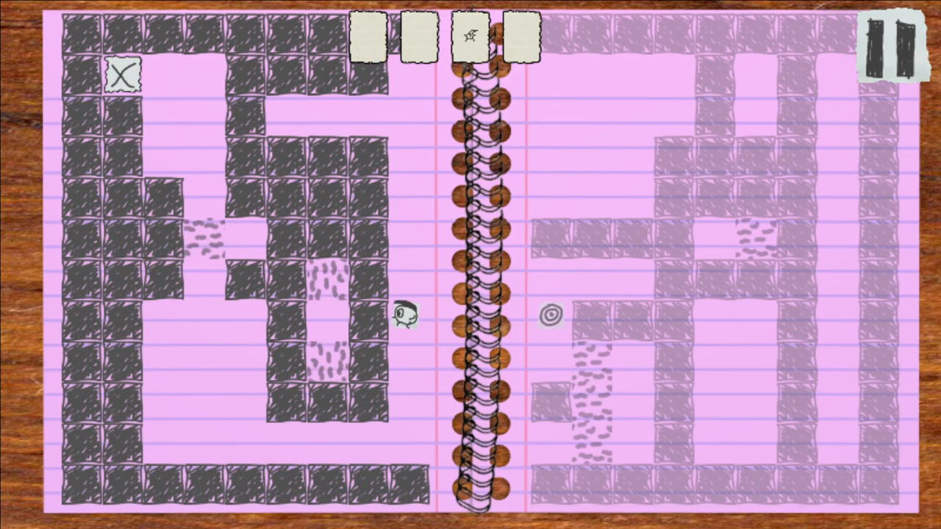
key("up")
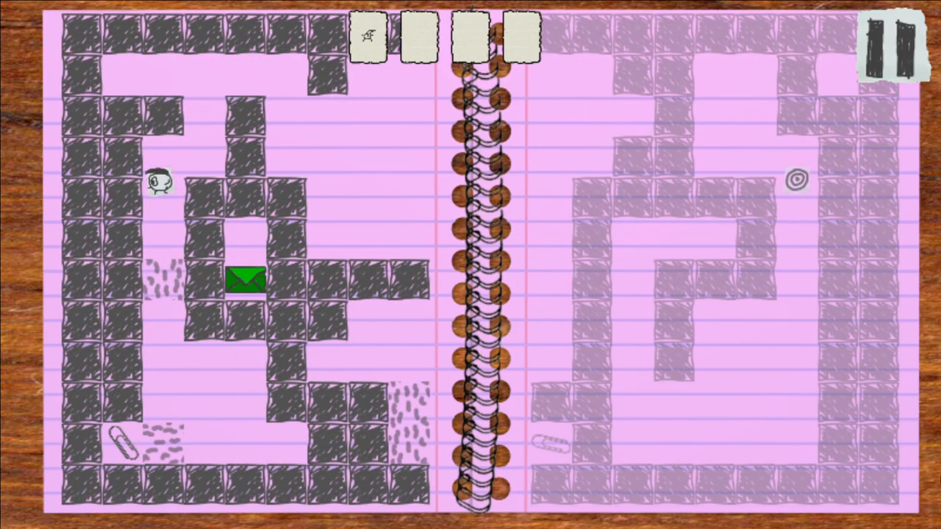
key("Down")
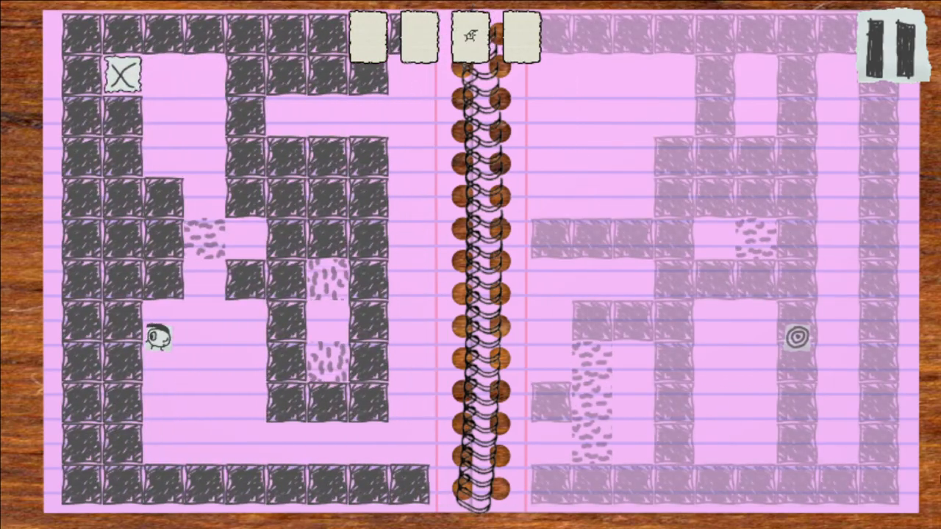
key("up")
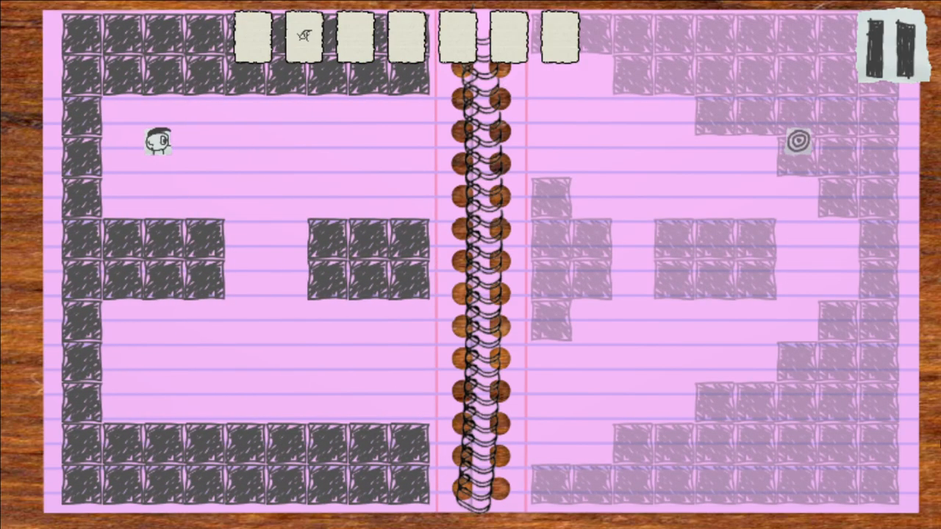
Guide the character through the seven-page maze, crossing between pages six and seven
left_click(406, 37)
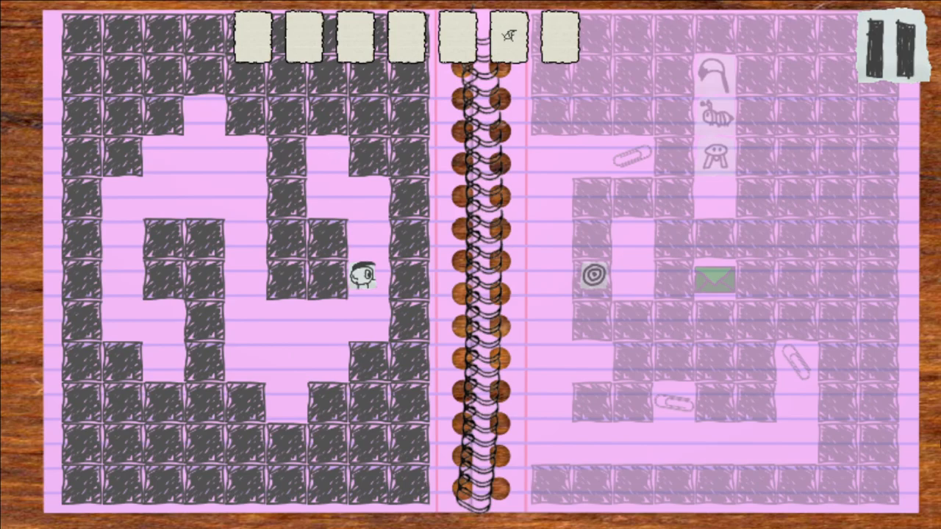
key("Down")
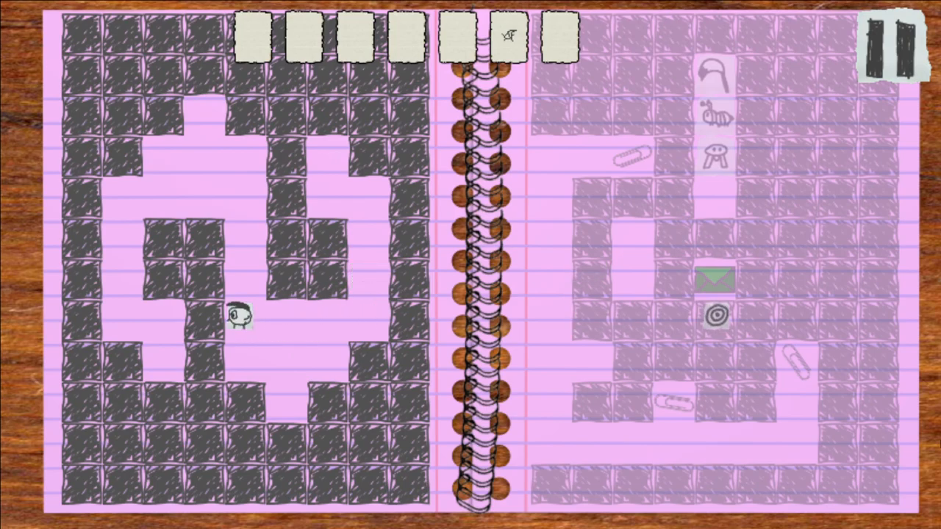
key("Down")
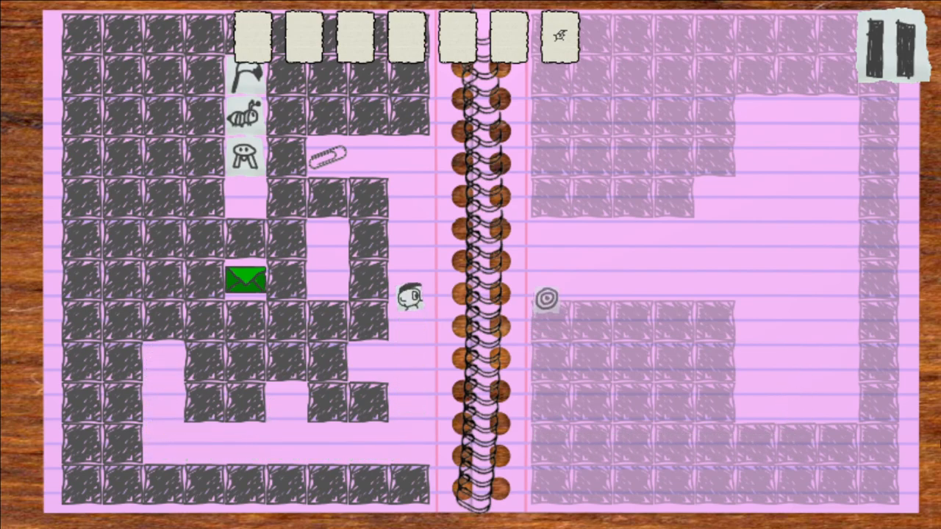
key("up")
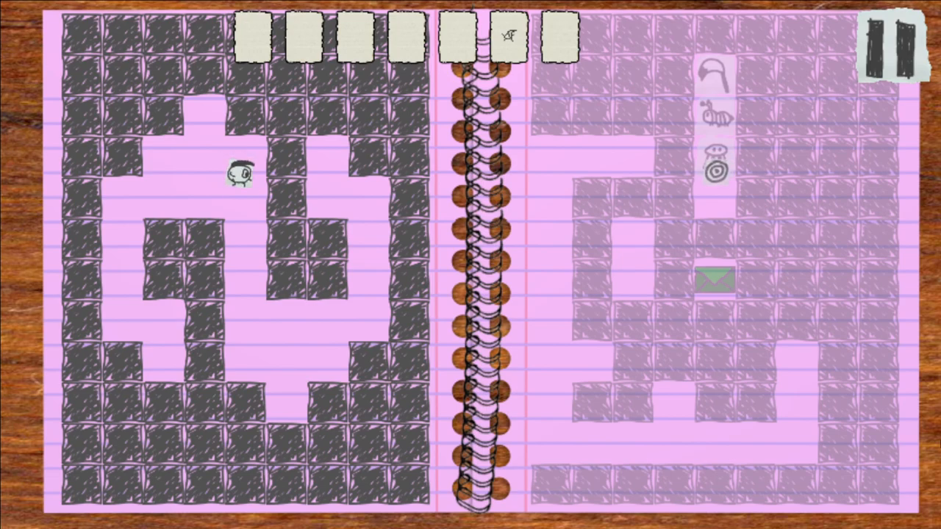
key("down")
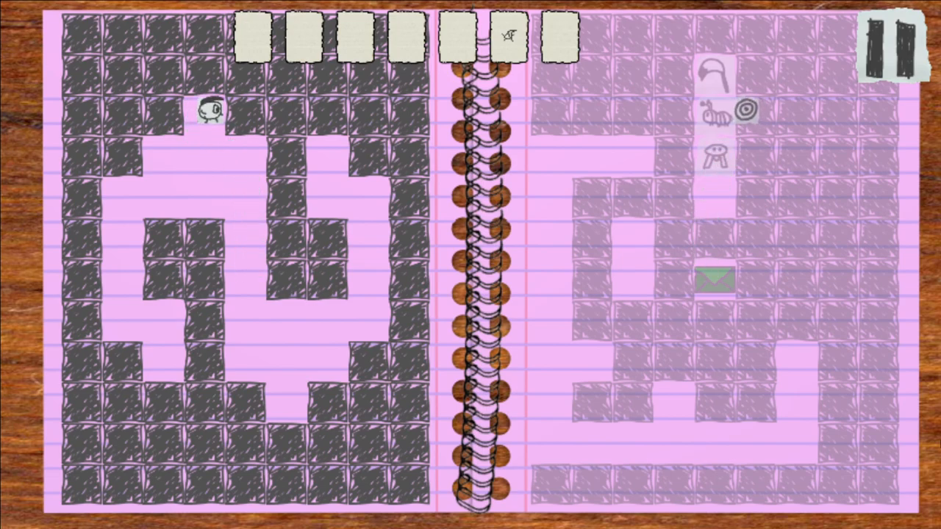
key("Down")
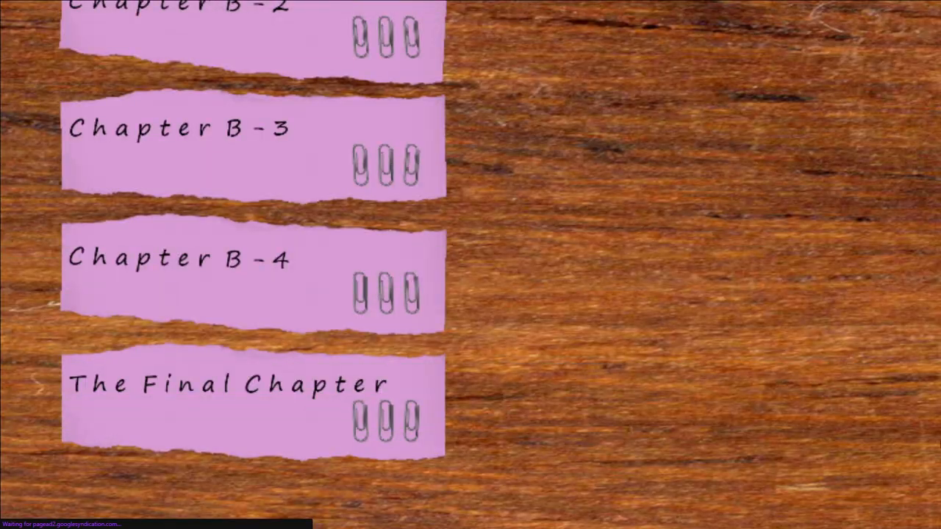
Scroll the Bonus Book list up and down to check every chapter's paper clips
scroll("up", 3)
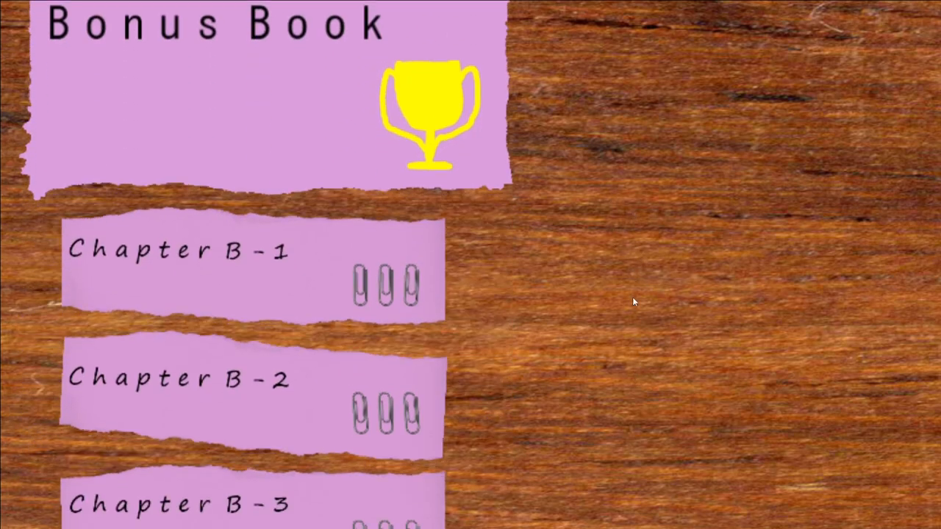
scroll("down", 3)
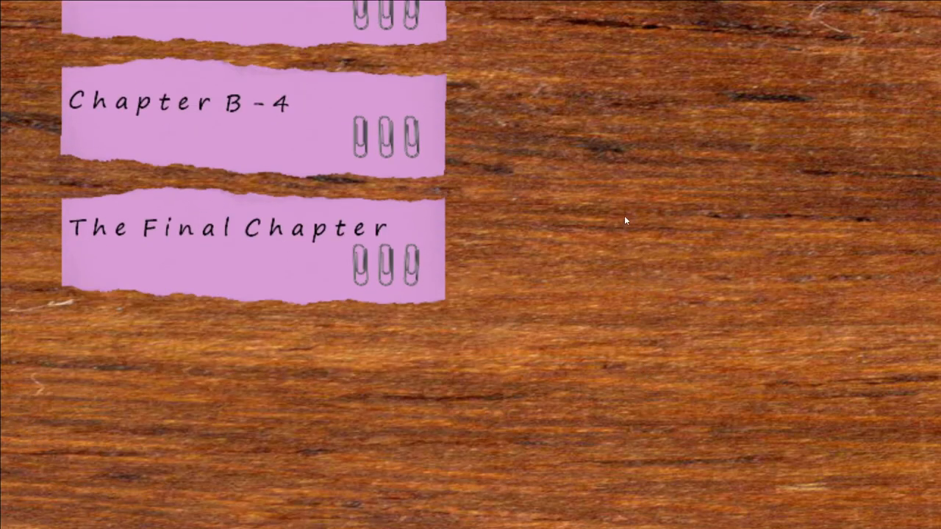